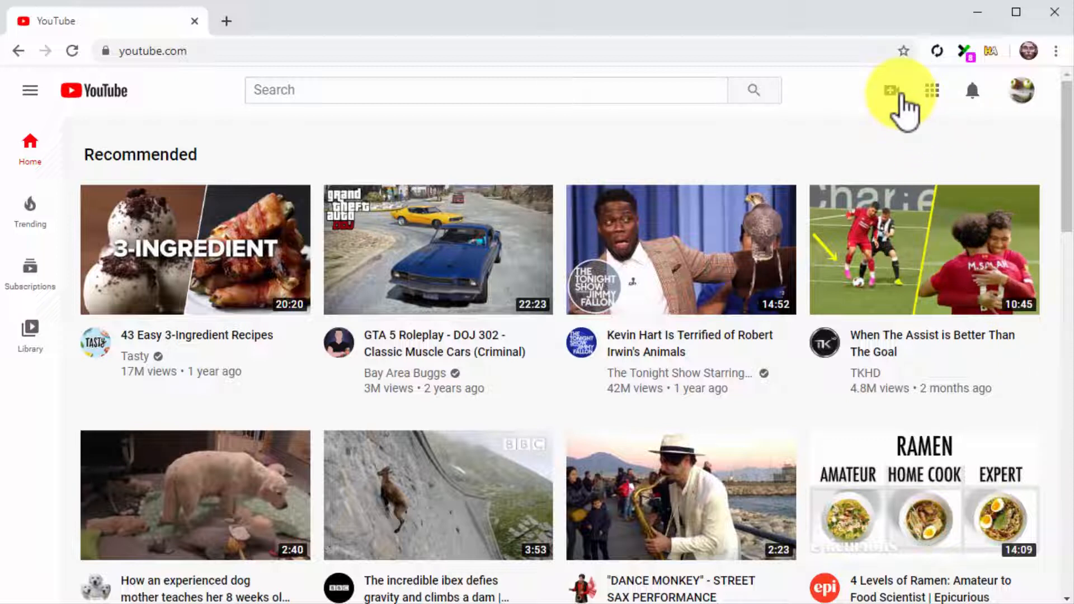
{"action": "mouse_move", "coordinate": [890, 90]}
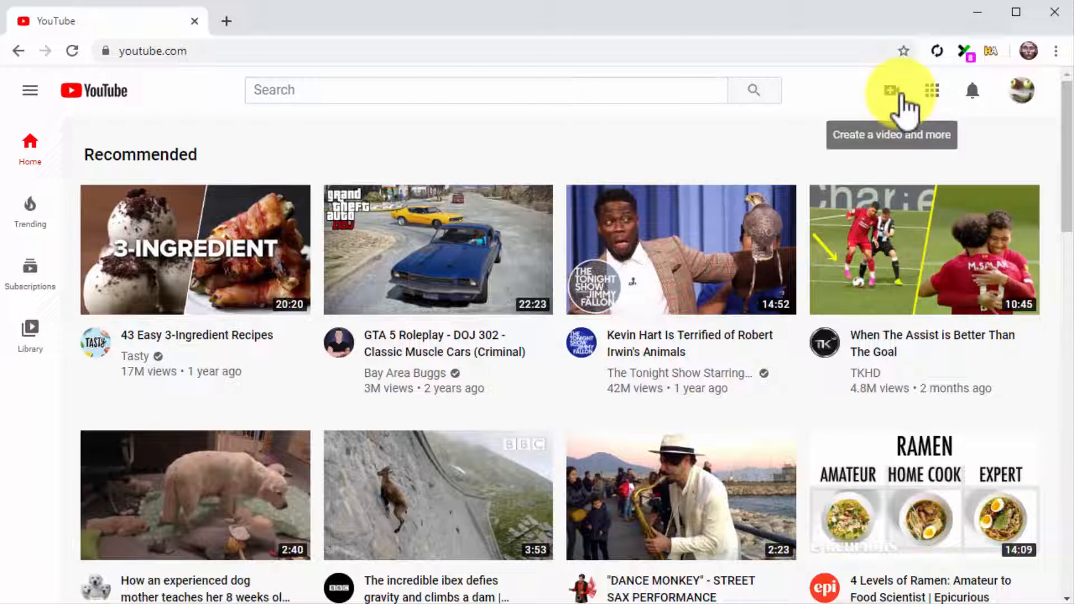
- Start a new video upload from the Create menu and open the file browser
{"action": "left_click", "coordinate": [891, 89]}
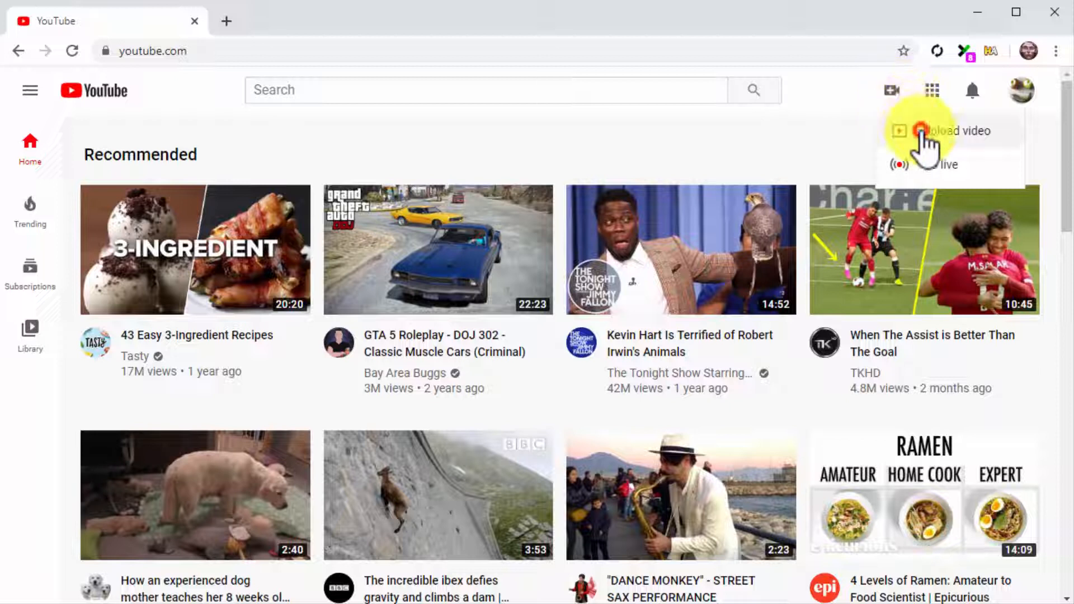
{"action": "left_click", "coordinate": [918, 131]}
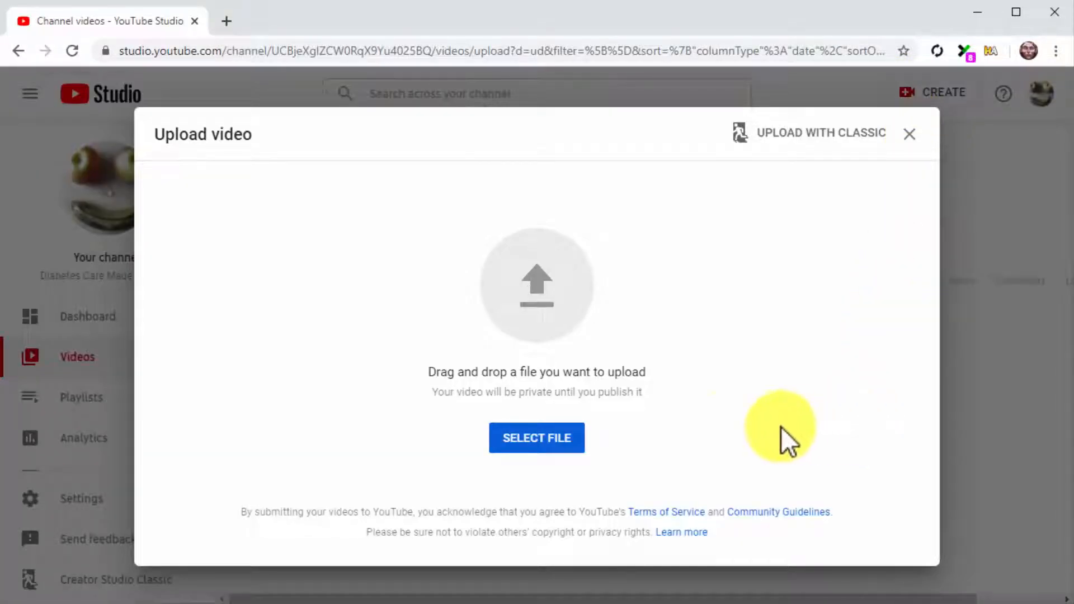
{"action": "left_click", "coordinate": [536, 438]}
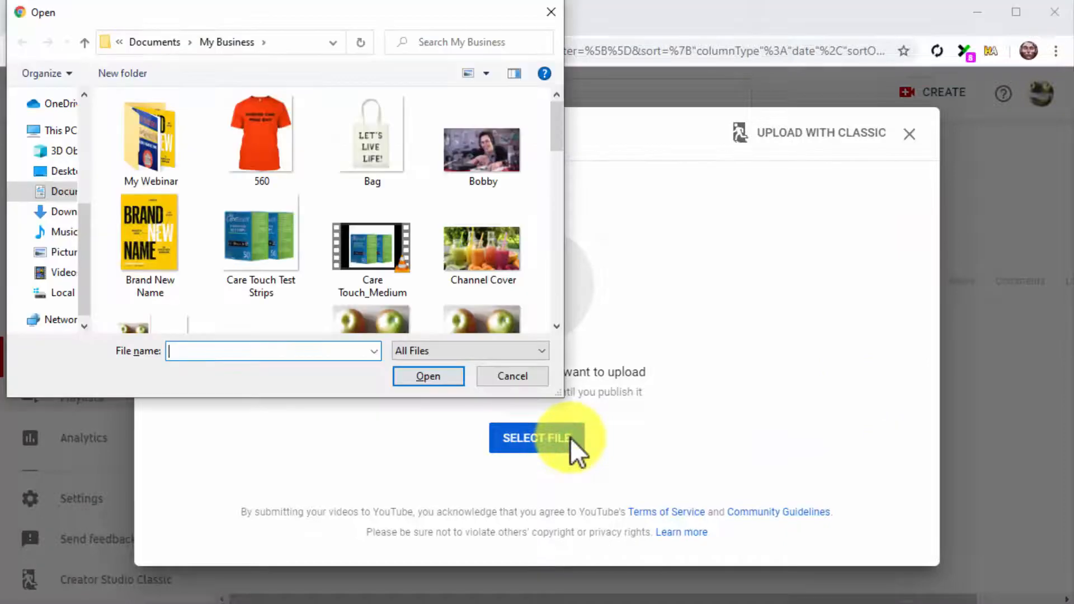
{"action": "scroll", "scroll_direction": "down", "scroll_amount": 3}
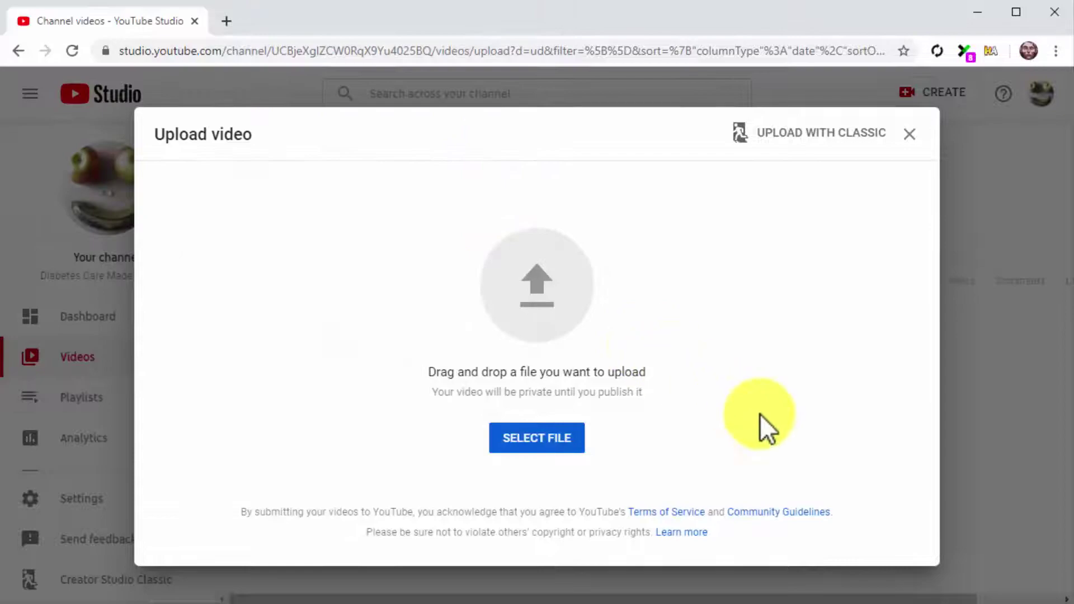
- Upload the Healthy Eating file, prefix the title 'Tutorial - ' and append ' - Diabetes Care Made Easy 2.0'
{"action": "left_click", "coordinate": [537, 438]}
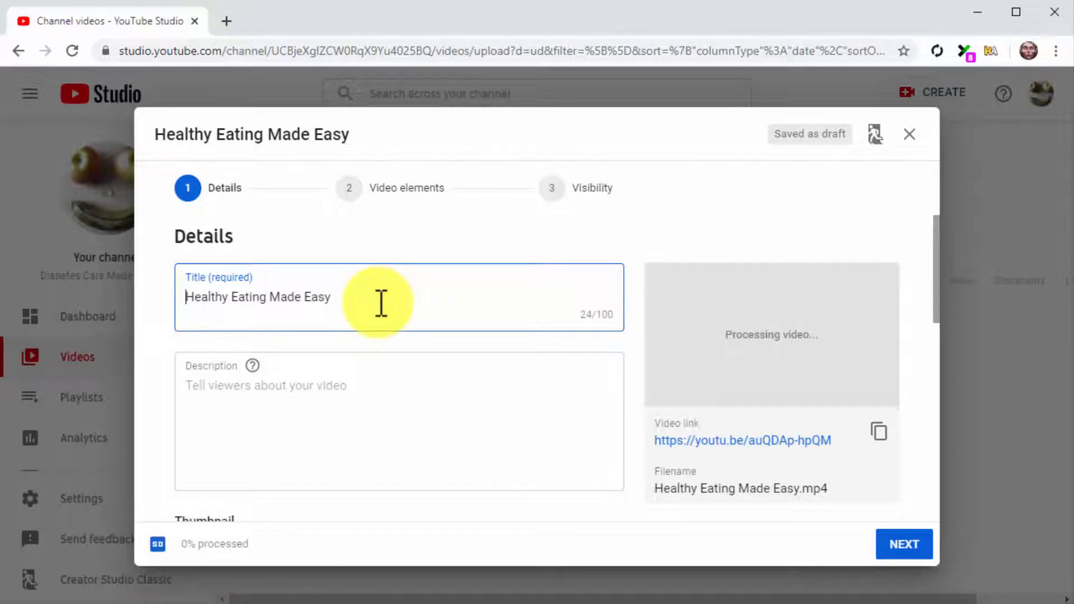
{"action": "type", "text": "Tutorial -"}
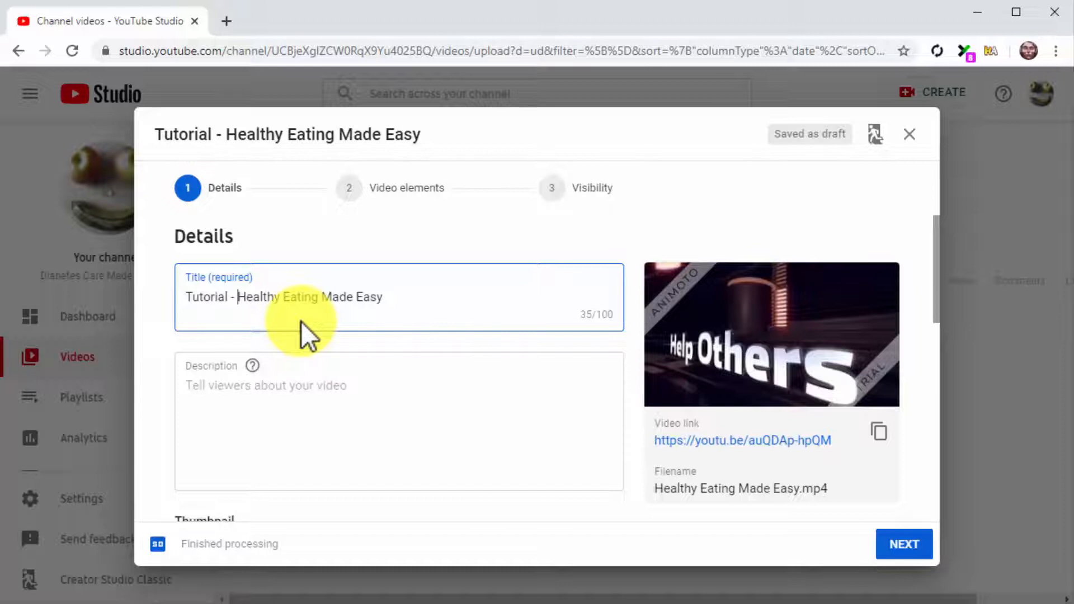
{"action": "mouse_move", "coordinate": [267, 319]}
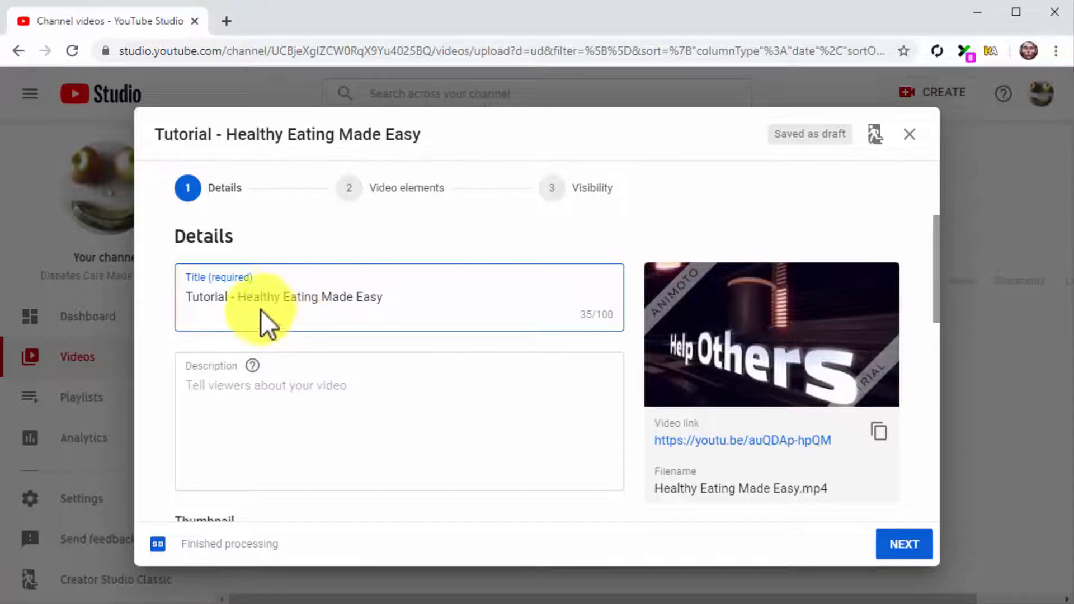
{"action": "double_click", "coordinate": [260, 297]}
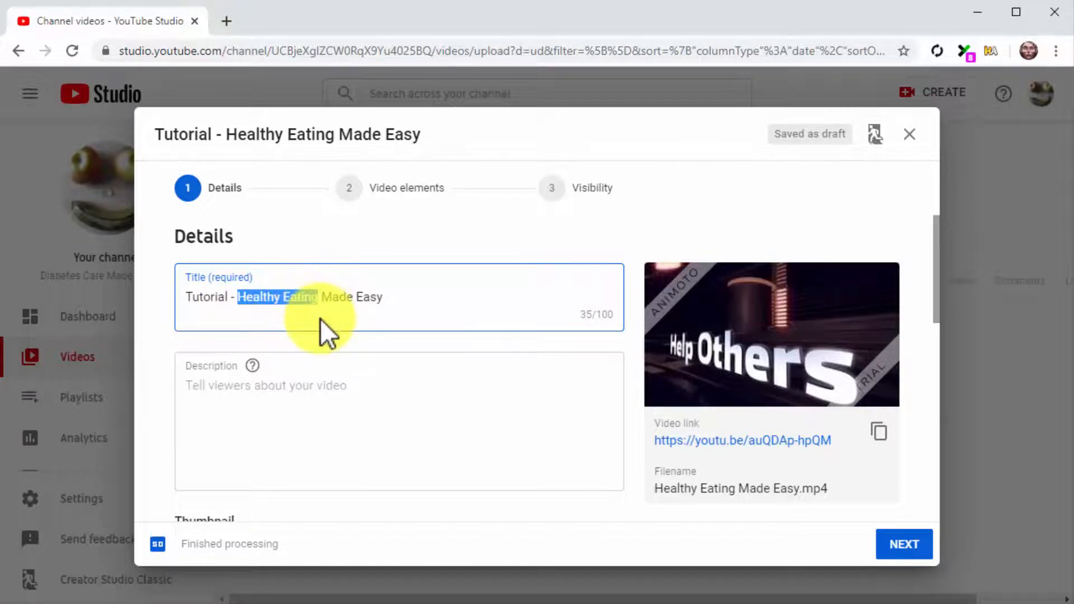
{"action": "left_click", "coordinate": [408, 297]}
{"action": "type", "text": " -"}
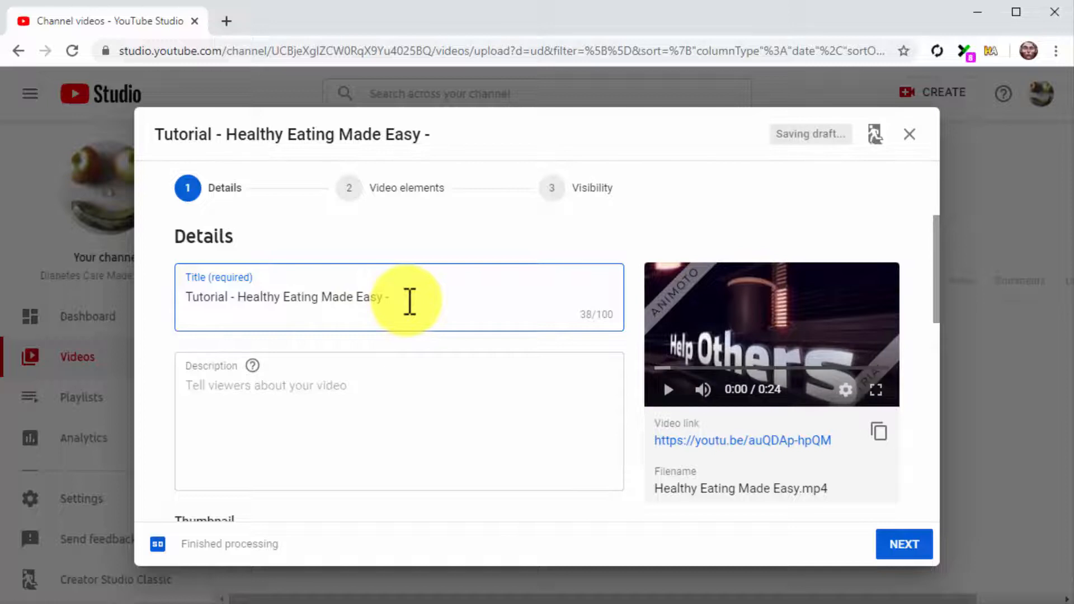
{"action": "type", "text": "Diabetes Care Made Easy 2"}
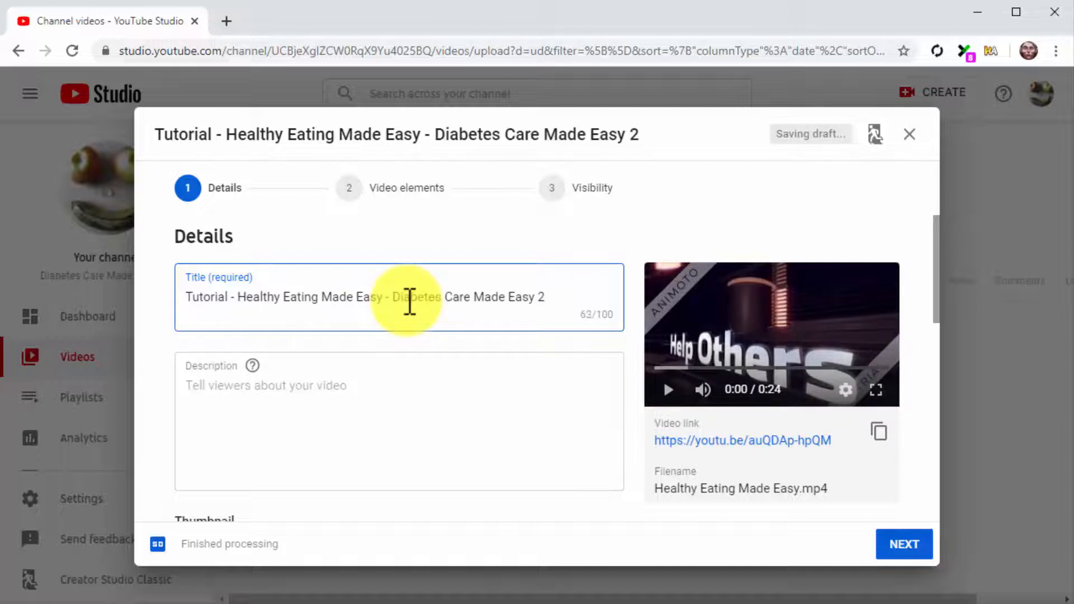
{"action": "type", "text": ".0"}
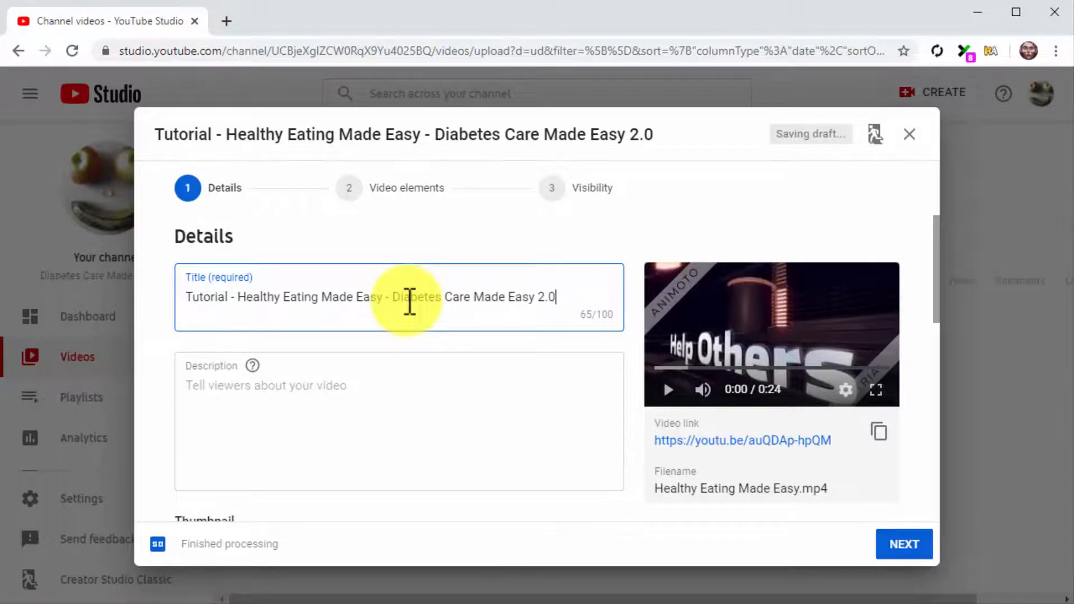
- Write an eBook promotion description linking diabetescaremadeeasy.com/shop/crazy-healthy-foods
{"action": "left_click", "coordinate": [425, 390]}
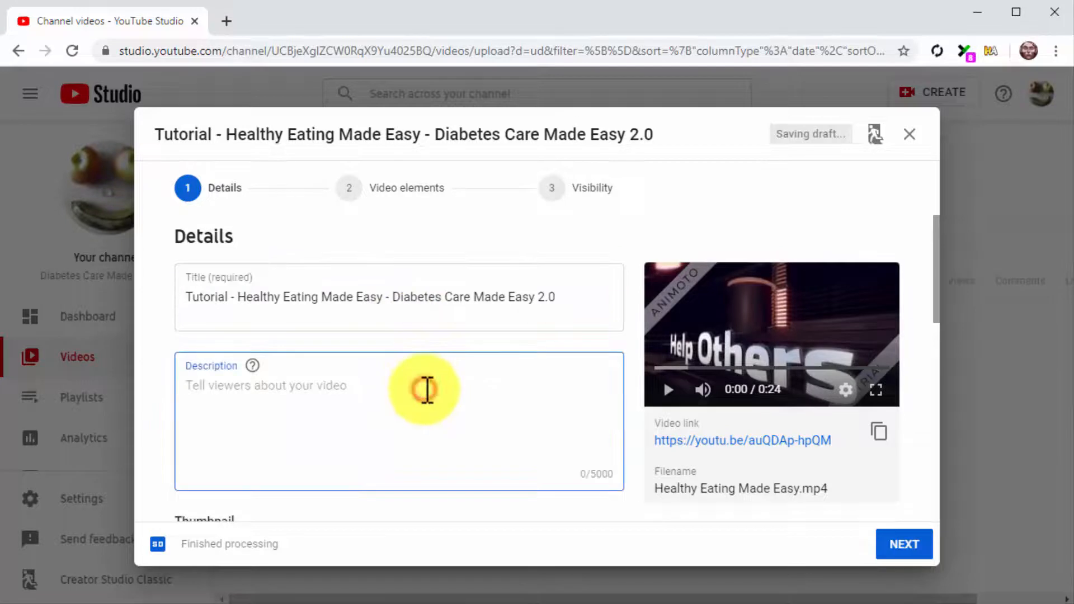
{"action": "left_click", "coordinate": [426, 390]}
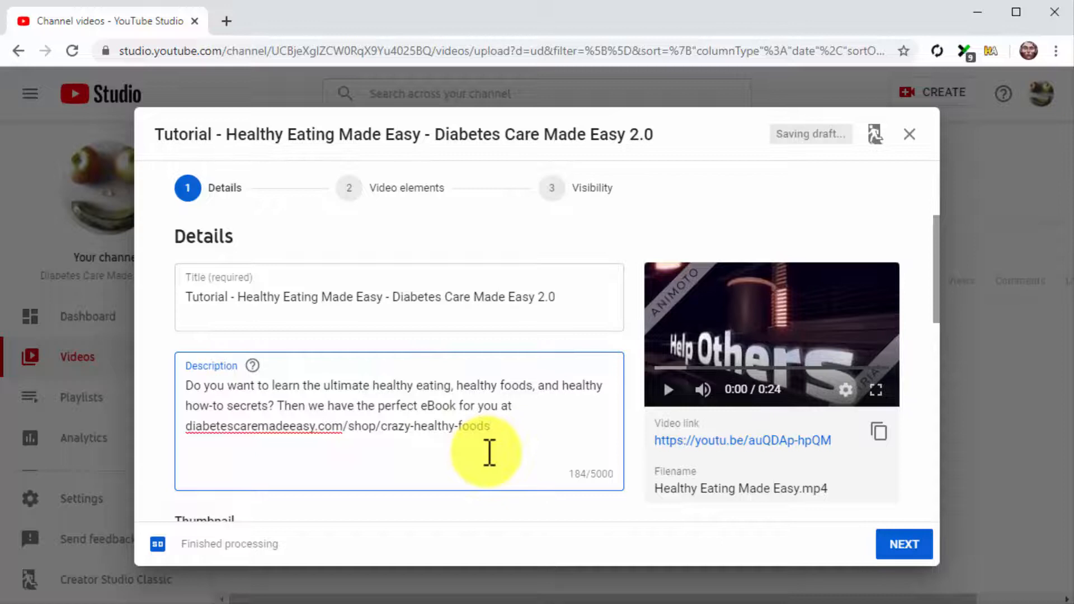
{"action": "scroll", "scroll_direction": "down", "scroll_amount": 3}
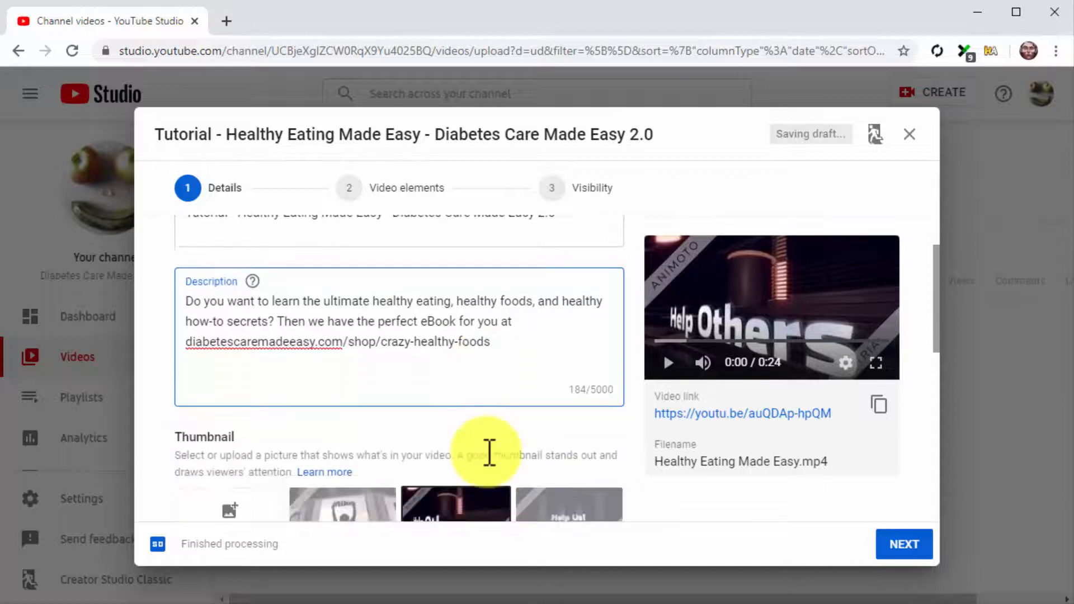
{"action": "scroll", "scroll_direction": "down", "scroll_amount": 3}
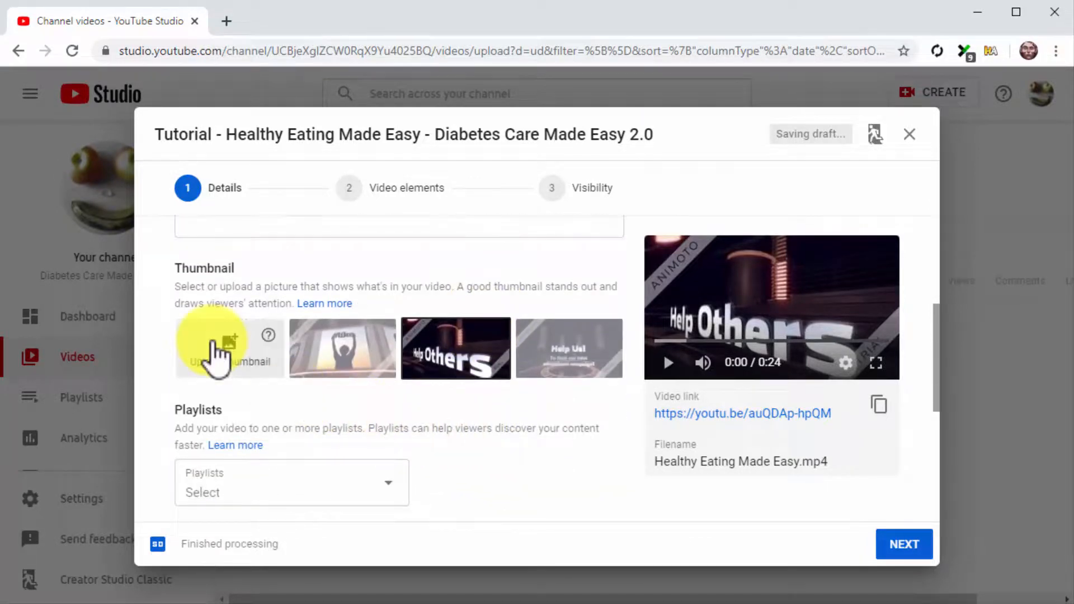
- Upload the Healthy Eating Tips thumbnail, mark the video not made for kids, and show more options
{"action": "left_click", "coordinate": [217, 348]}
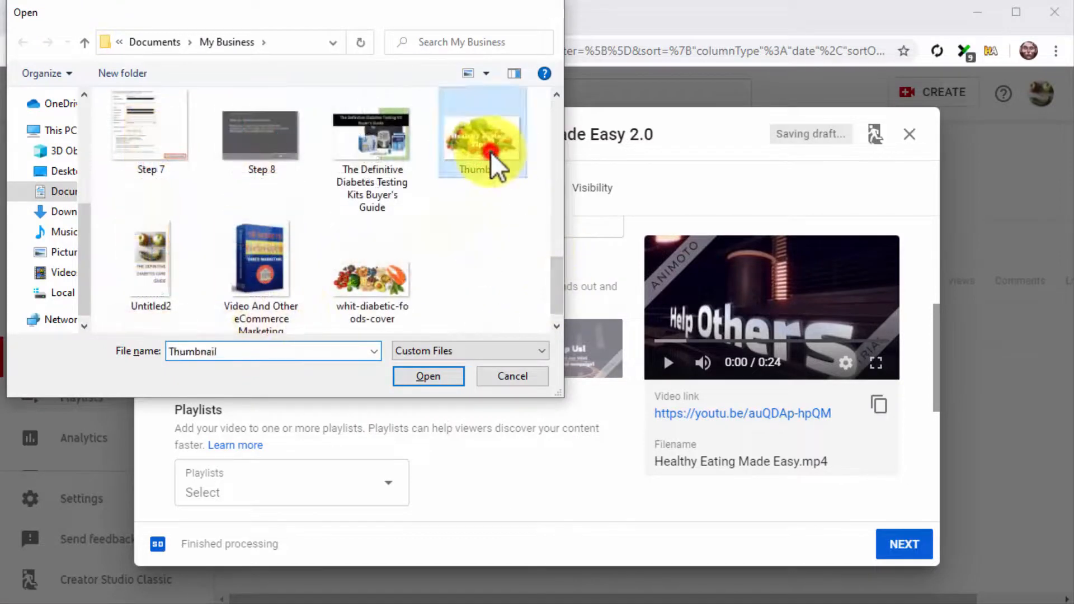
{"action": "left_click", "coordinate": [428, 376]}
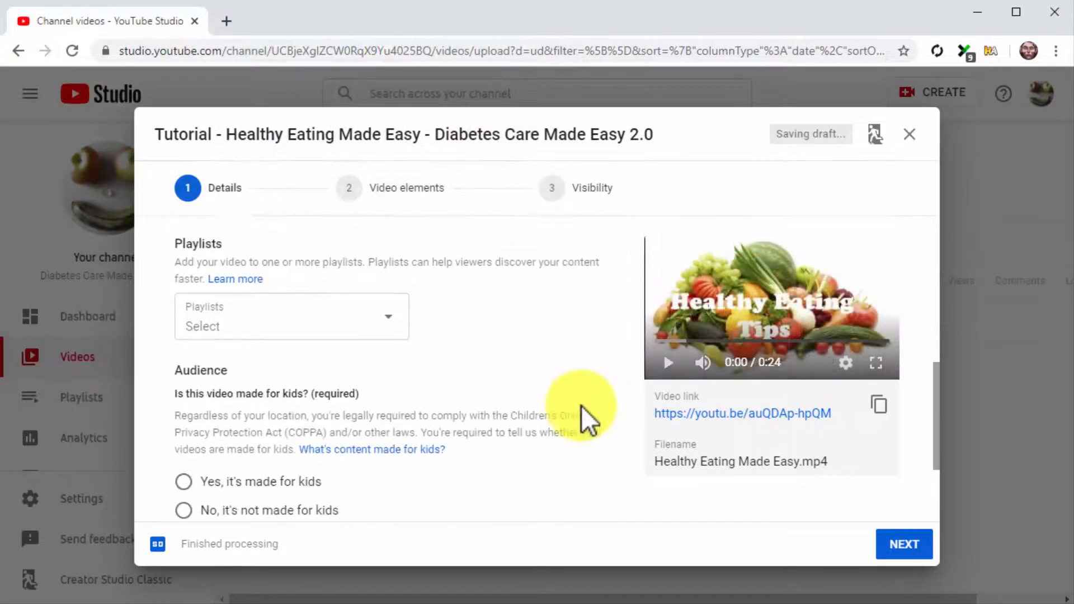
{"action": "left_click", "coordinate": [184, 364]}
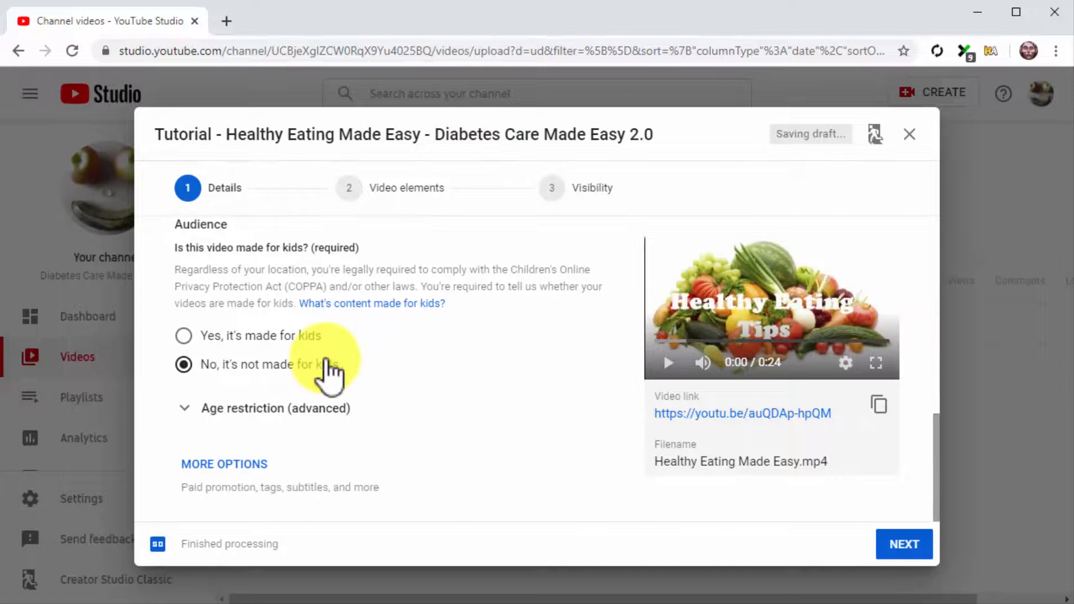
{"action": "mouse_move", "coordinate": [382, 394]}
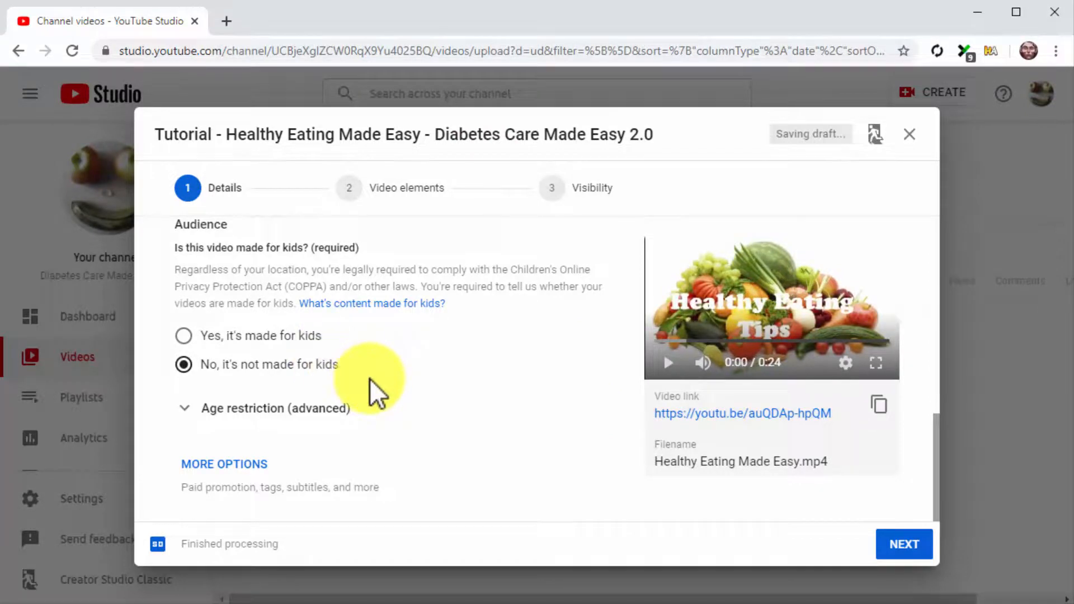
{"action": "left_click", "coordinate": [223, 464]}
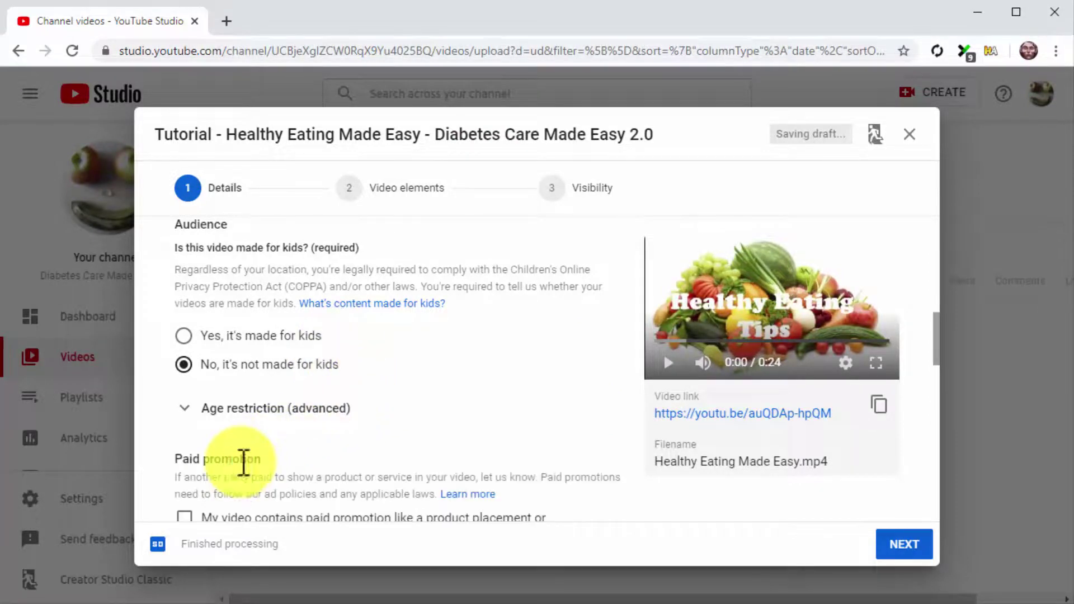
- Add tags like Healthy Eating, Healthy food and Fitness foods, and choose category Howto & Style
{"action": "scroll", "scroll_direction": "down", "scroll_amount": 3}
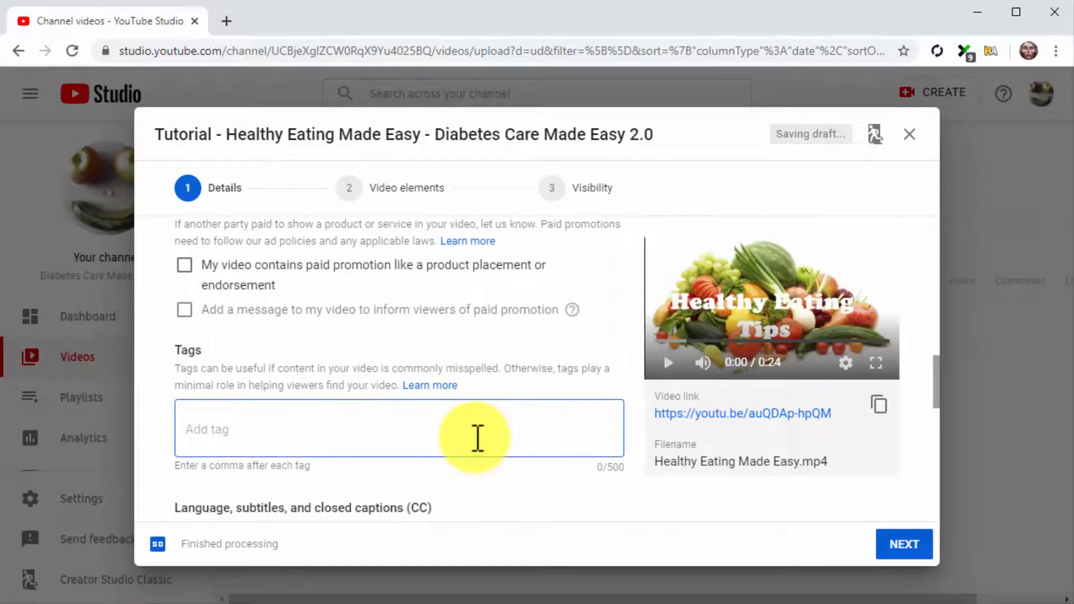
{"action": "type", "text": "Healthy"}
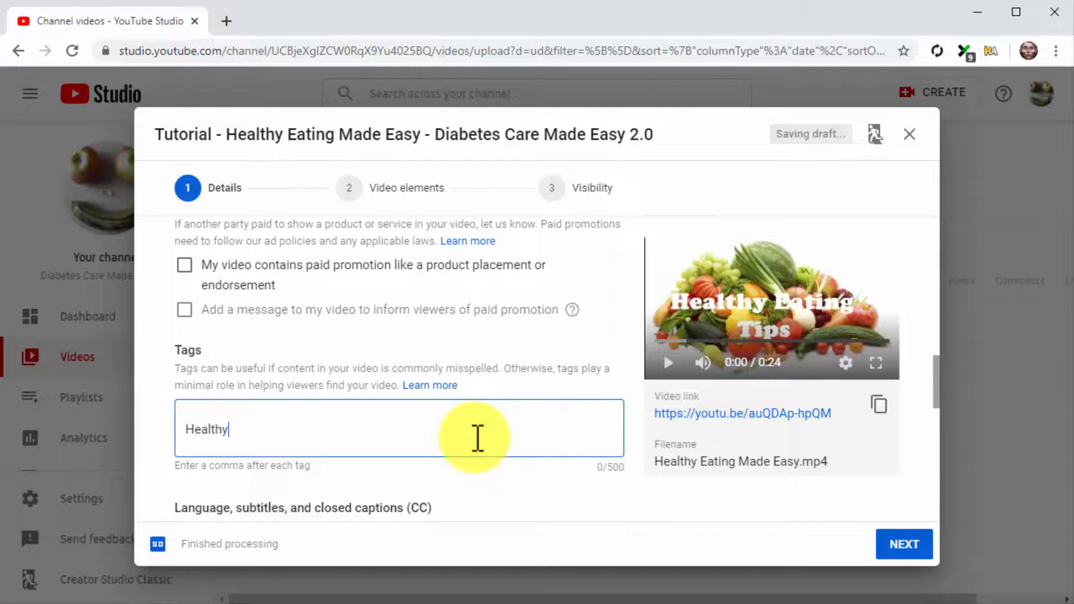
{"action": "type", "text": "Eating, Healthy food, Health tip, Healthy lifestyless, Fitness foods"}
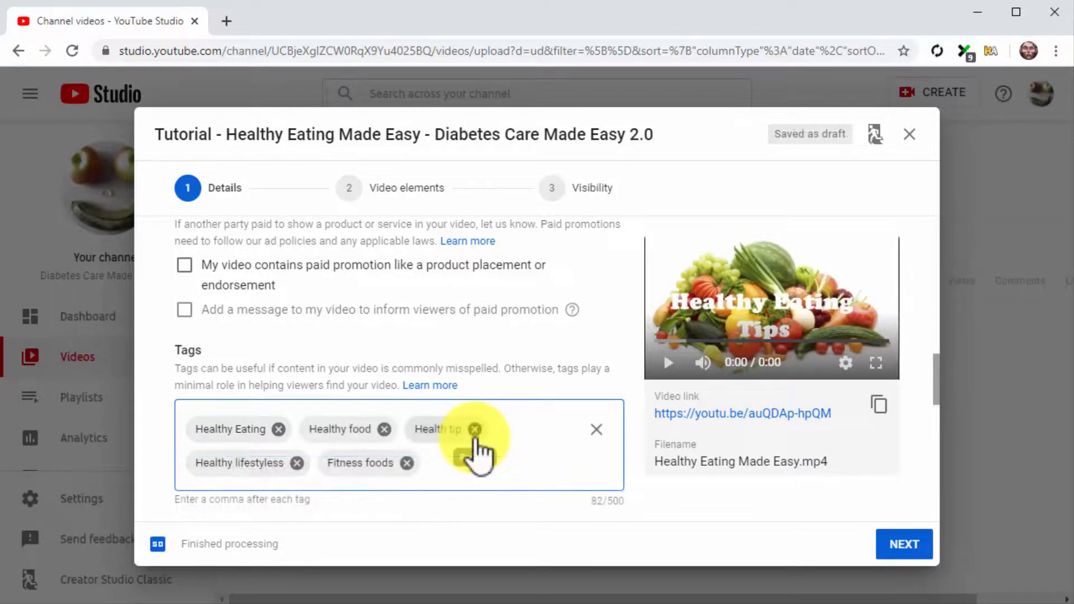
{"action": "scroll", "scroll_direction": "down", "scroll_amount": 3}
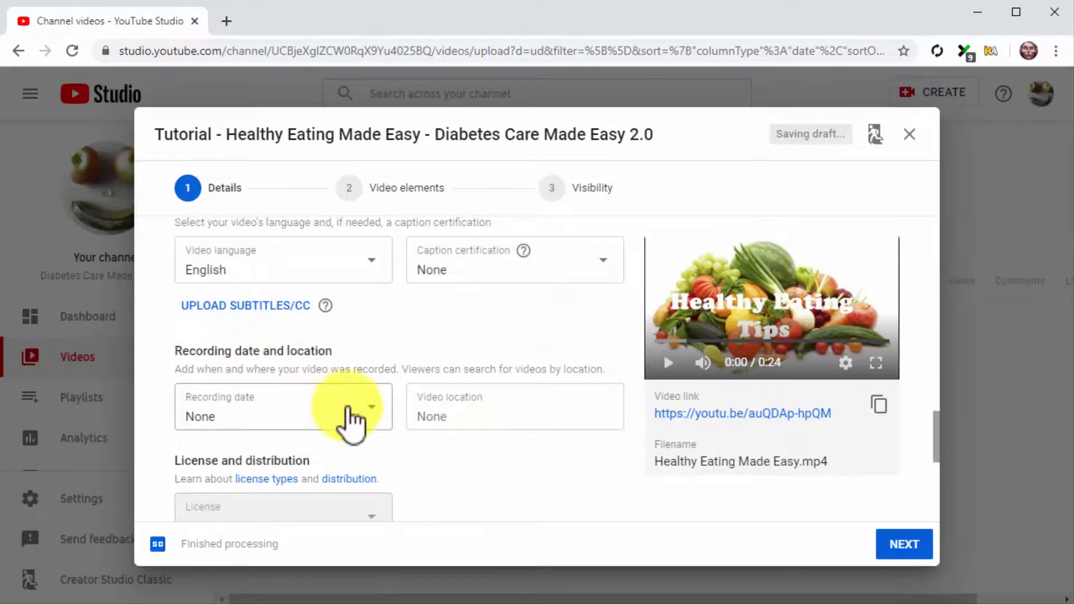
{"action": "left_click", "coordinate": [371, 431]}
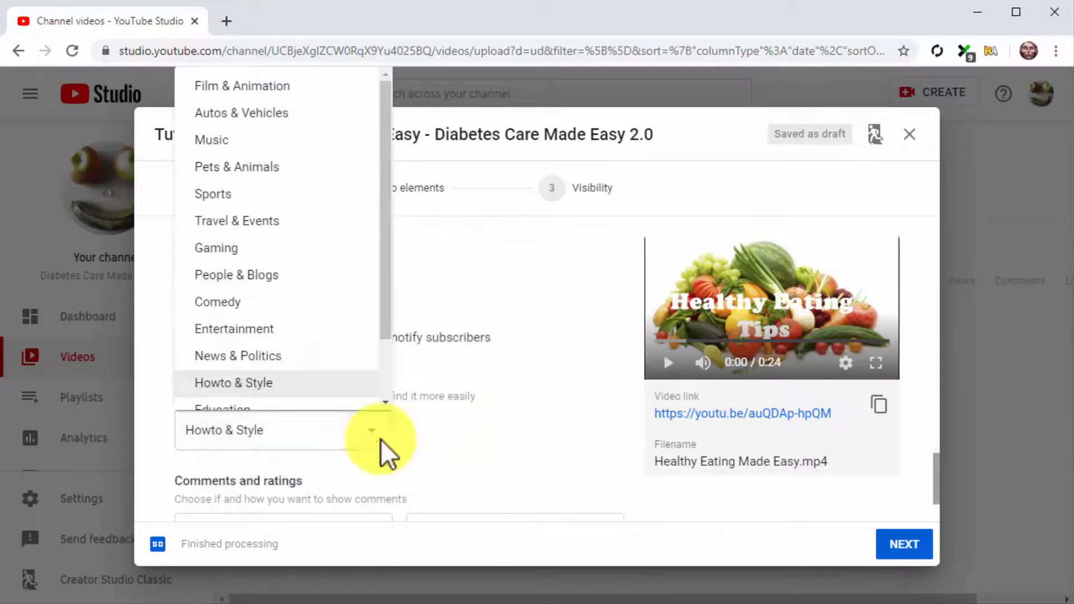
{"action": "scroll", "scroll_direction": "down", "scroll_amount": 3}
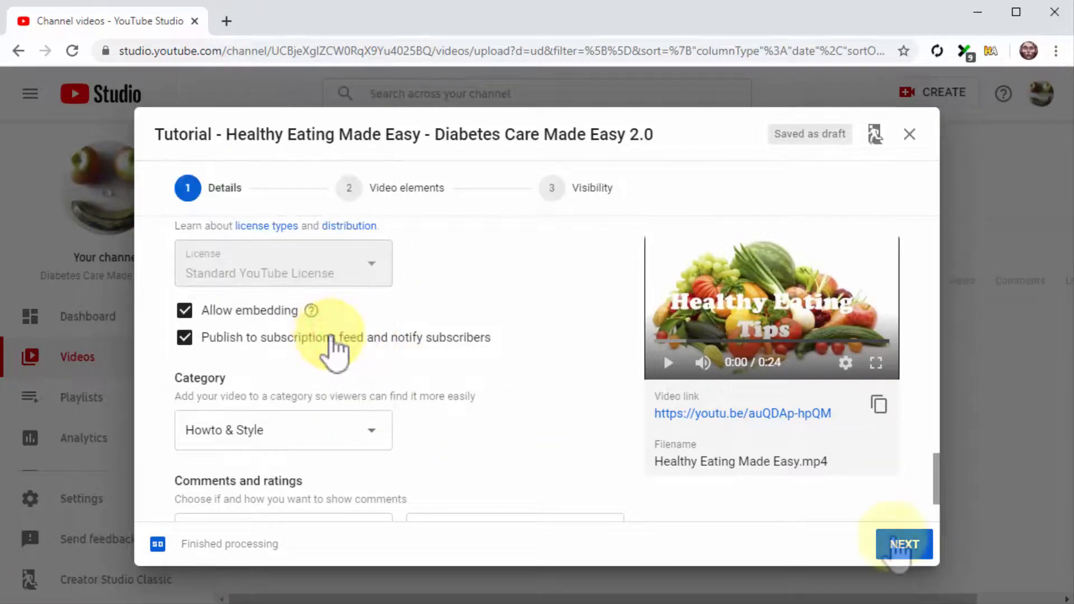
- Skip past video elements, set the tutorial's visibility to Public, and publish it
{"action": "left_click", "coordinate": [905, 545]}
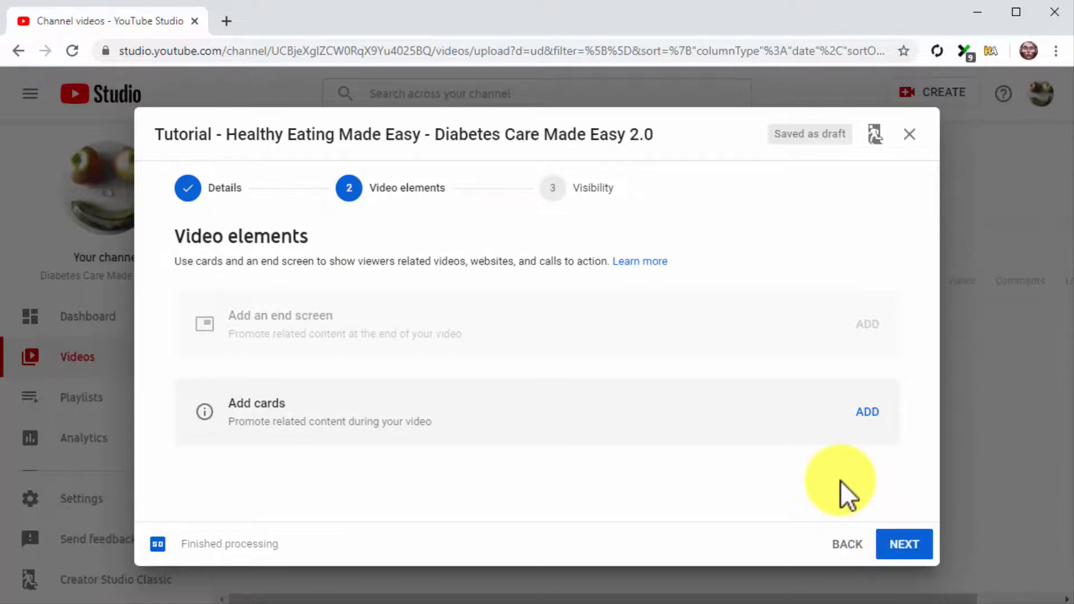
{"action": "left_click", "coordinate": [904, 544]}
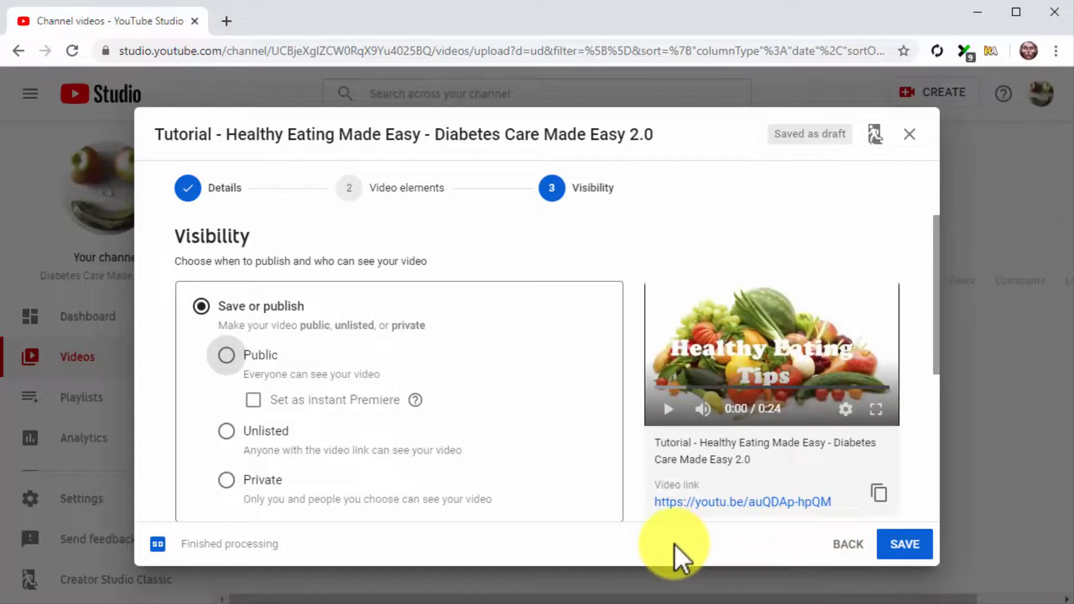
{"action": "left_click", "coordinate": [226, 355]}
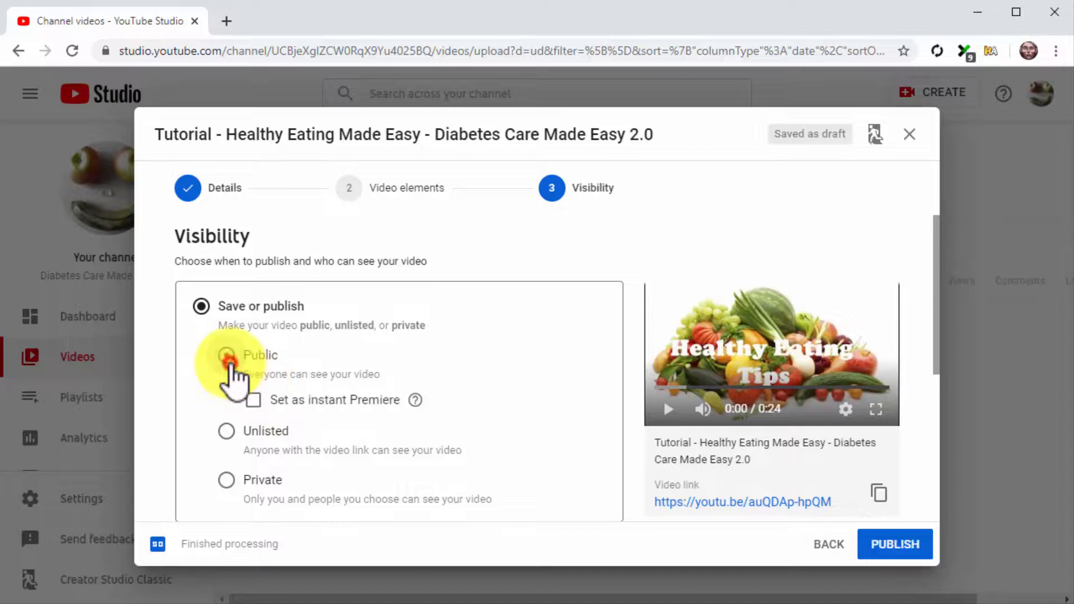
{"action": "left_click", "coordinate": [226, 355]}
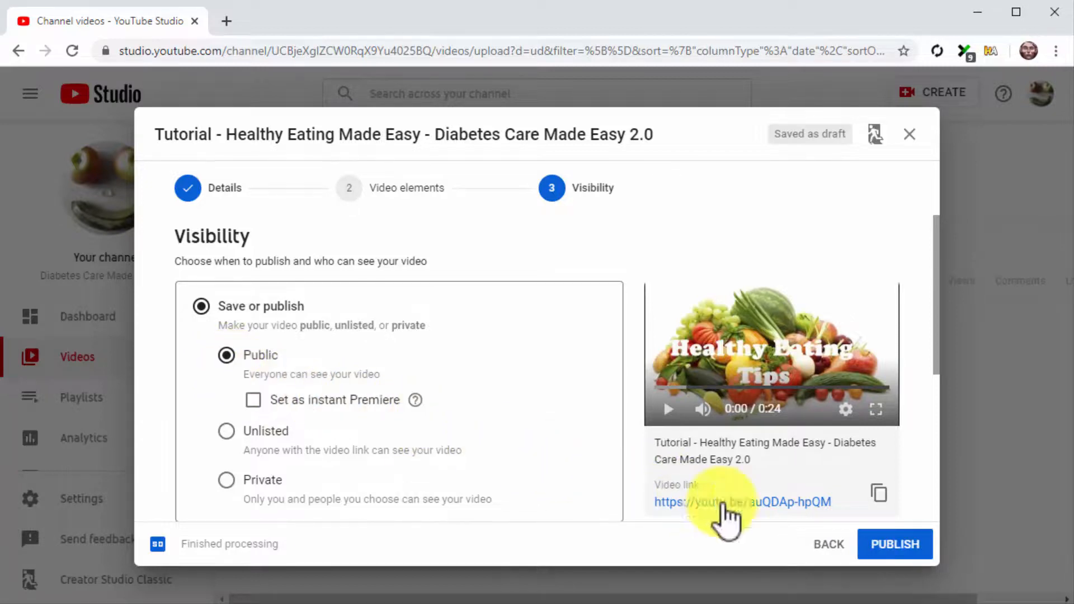
{"action": "left_click", "coordinate": [894, 544]}
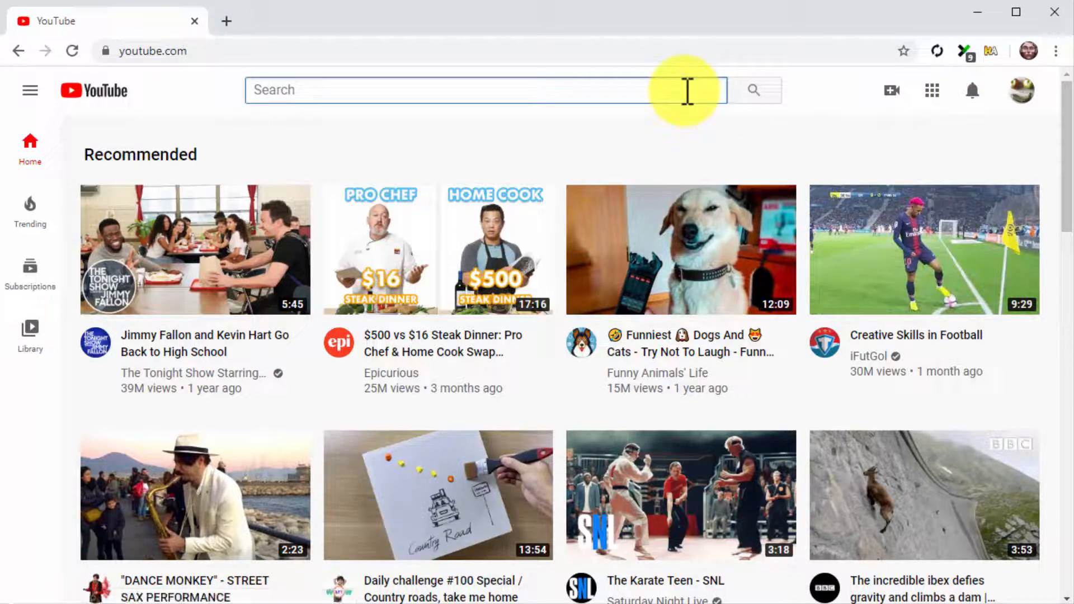
- Search YouTube for 'healthy eating made easy' to find the new tutorial
{"action": "type", "text": "healthy eating made easy healthy food"}
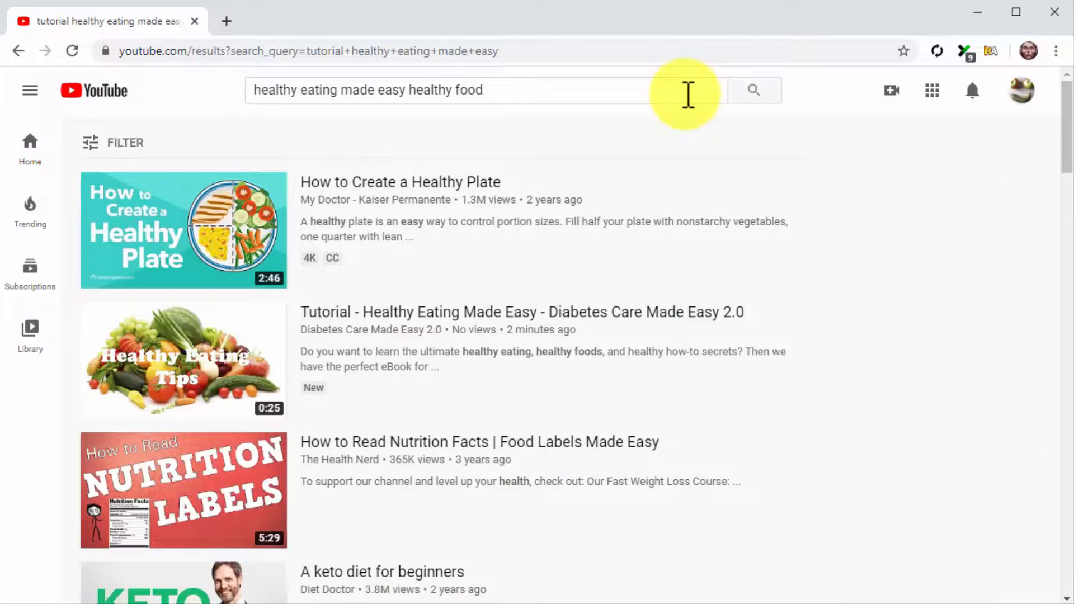
{"action": "mouse_move", "coordinate": [876, 225]}
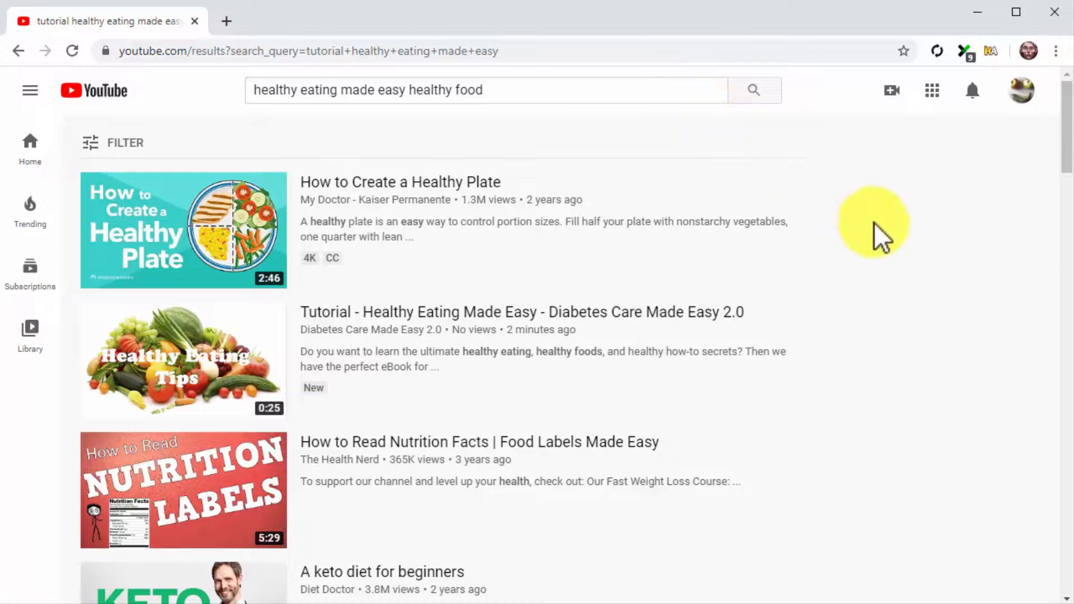
{"action": "mouse_move", "coordinate": [816, 413]}
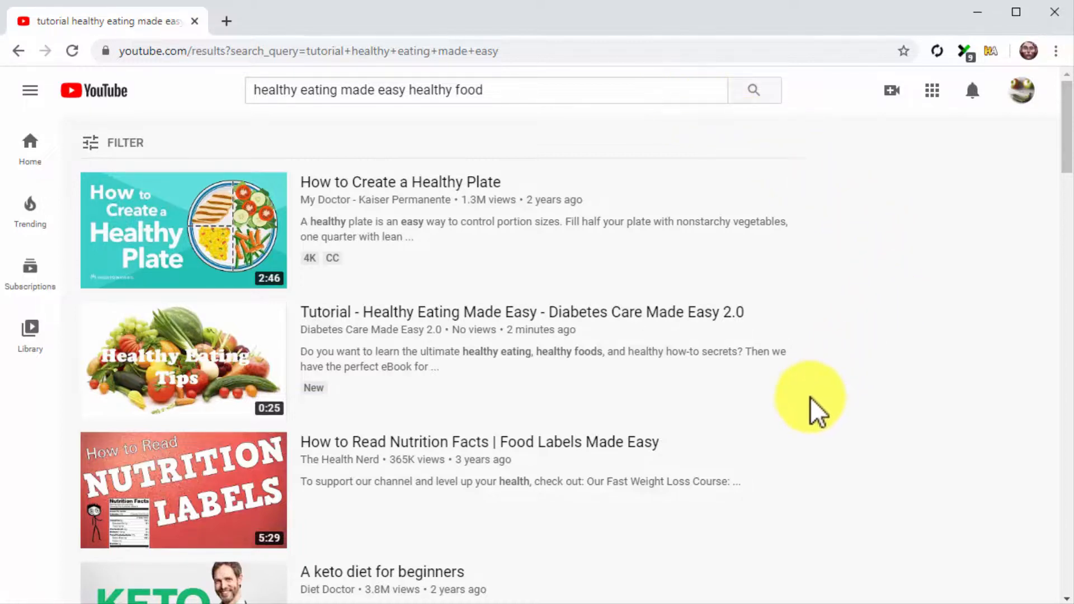
{"action": "mouse_move", "coordinate": [639, 160]}
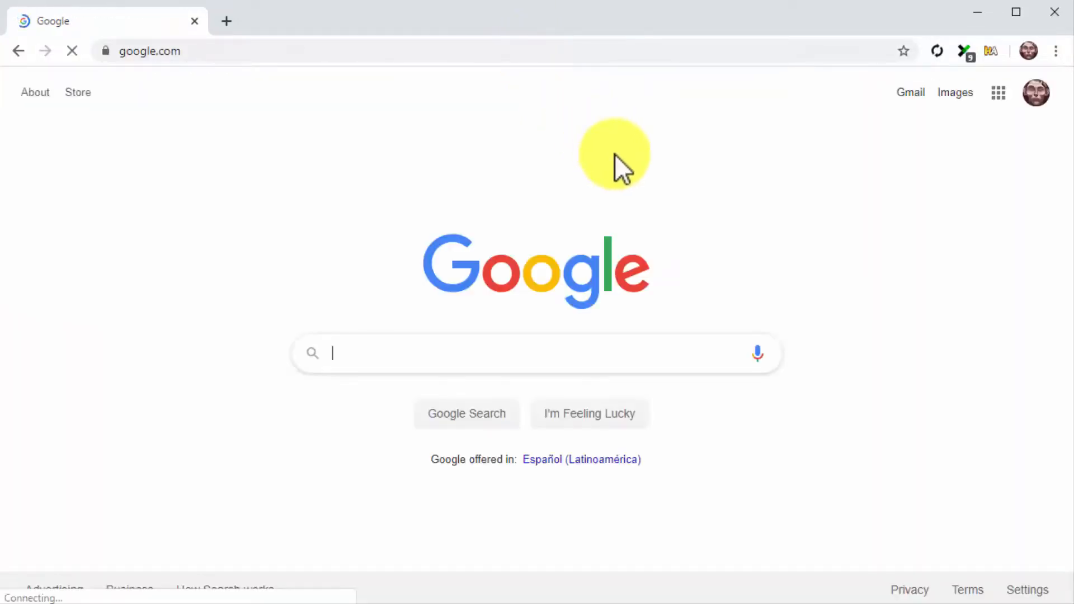
{"action": "mouse_move", "coordinate": [783, 417]}
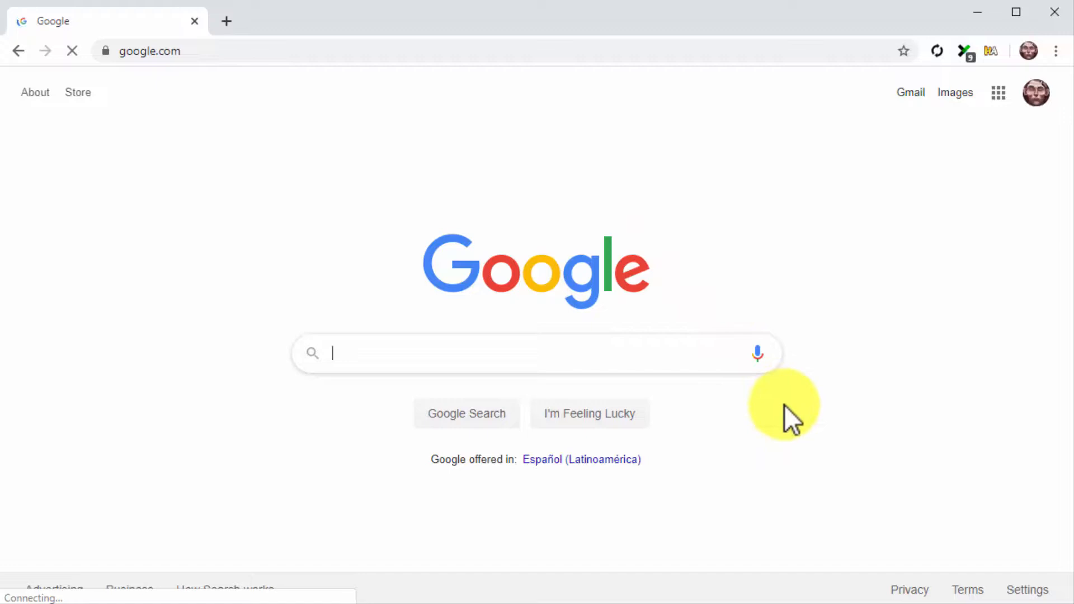
- Search Google for 'healthy eating made easy healthy food' and browse the Videos results
{"action": "type", "text": "healthy eating made easy healthy food"}
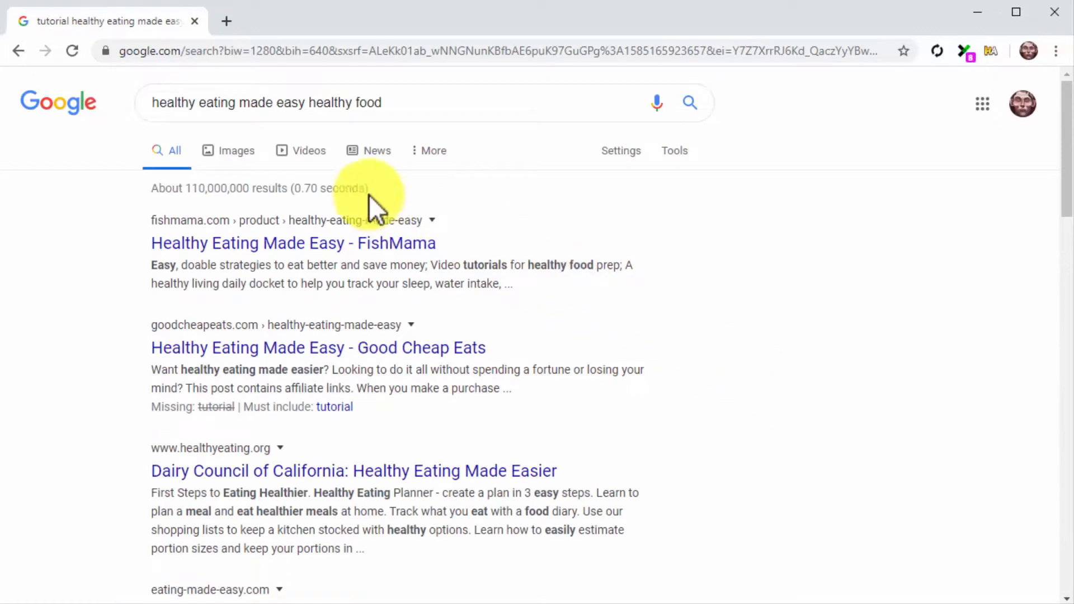
{"action": "left_click", "coordinate": [308, 150]}
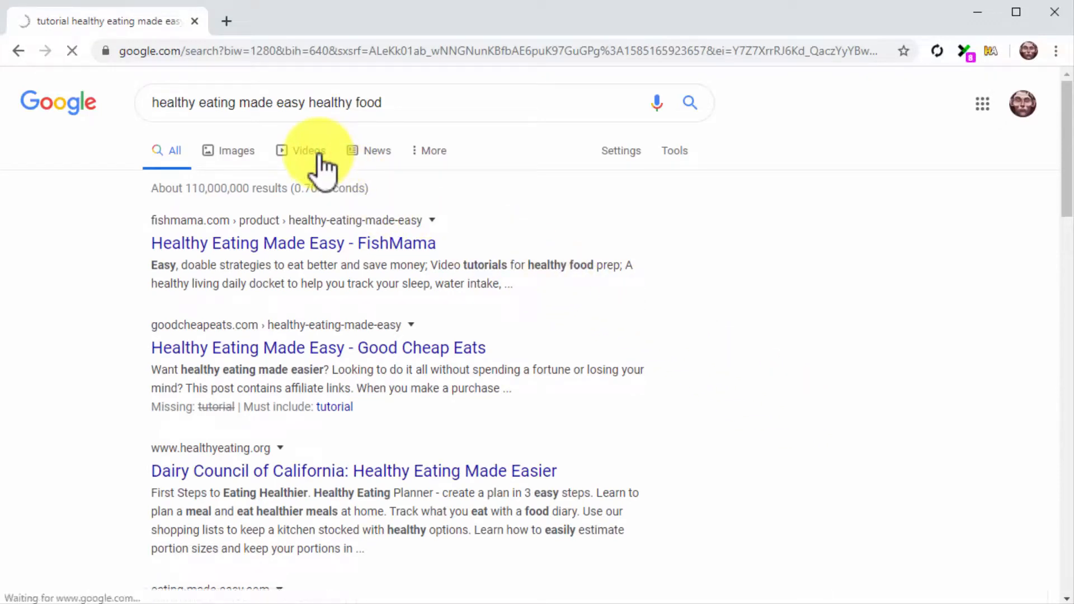
{"action": "left_click", "coordinate": [307, 150]}
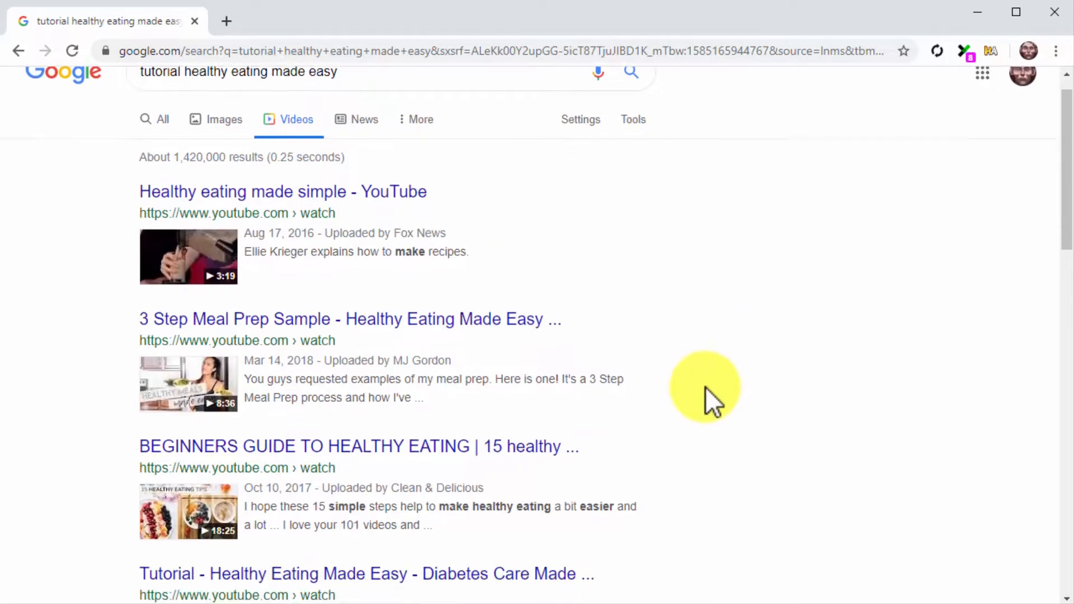
{"action": "scroll", "scroll_direction": "down", "scroll_amount": 3}
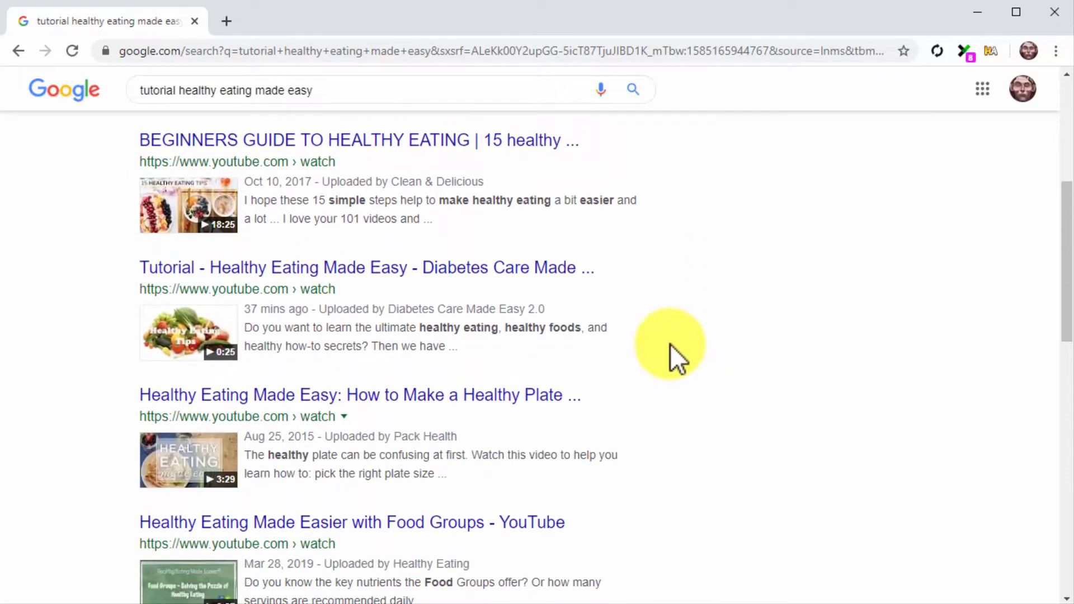
{"action": "mouse_move", "coordinate": [638, 312]}
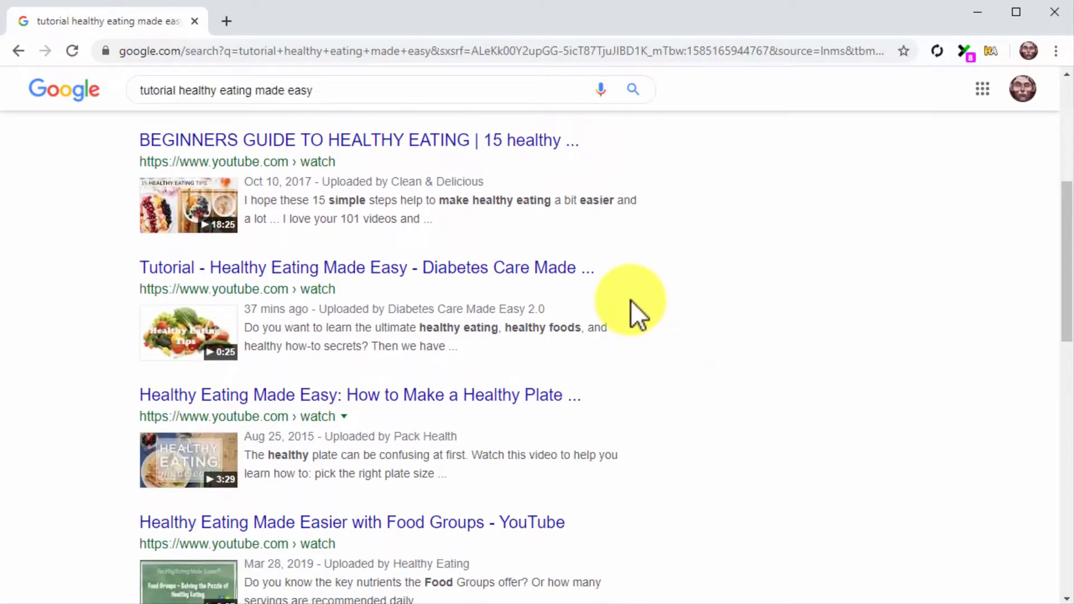